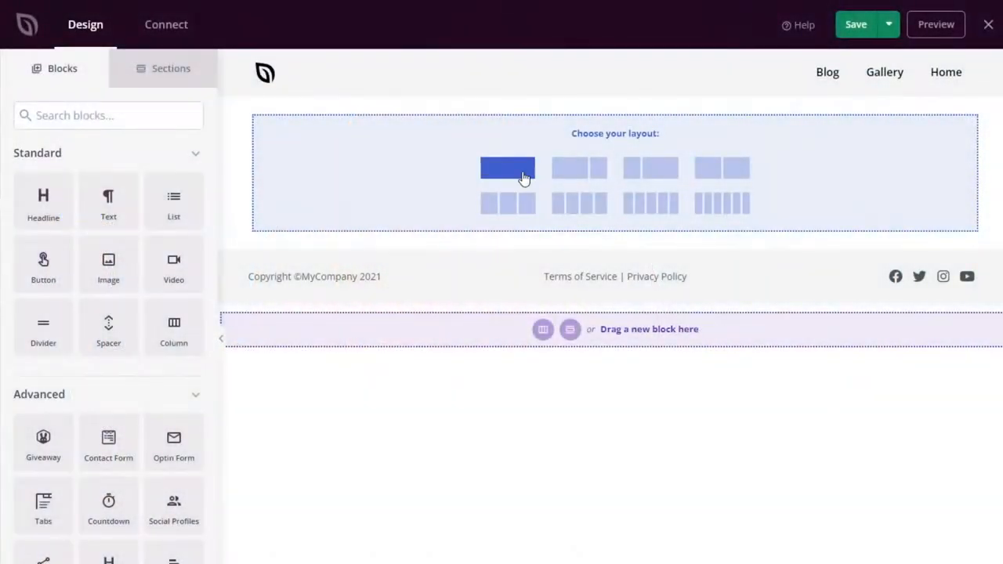
Add a Gallery block in a one-column section and give it a shadow style under Advanced
{"action": "left_click", "coordinate": [508, 167]}
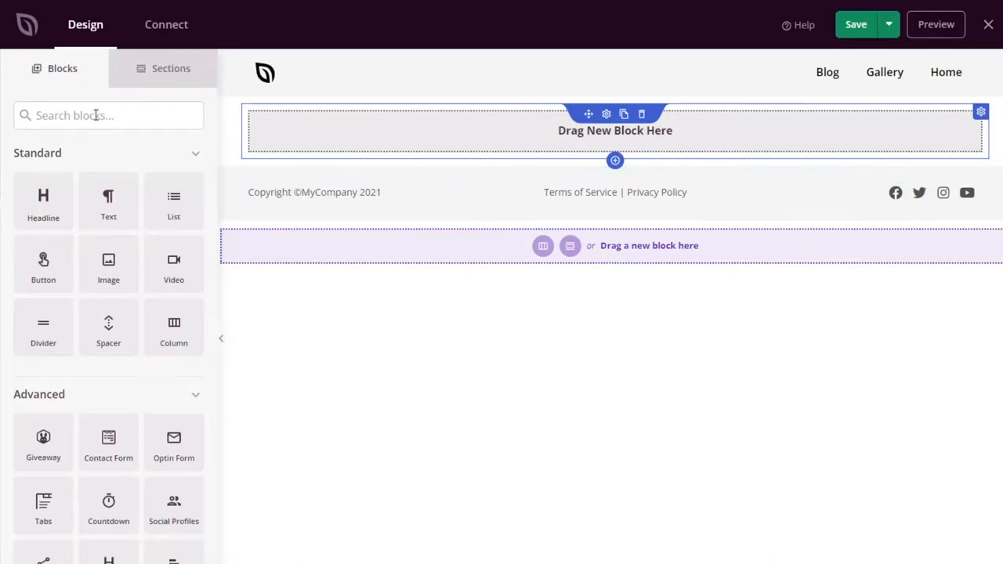
{"action": "type", "text": "gallery"}
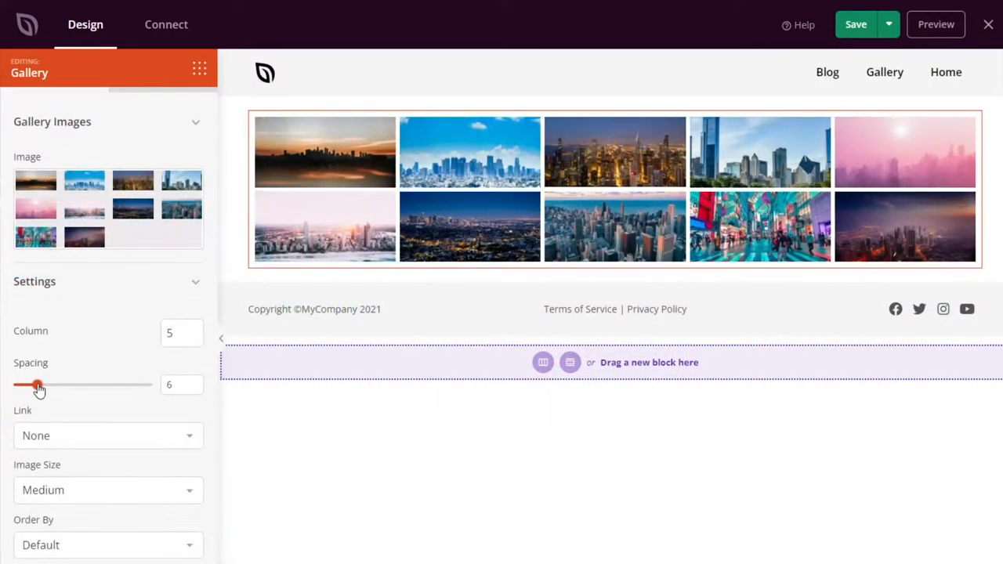
{"action": "left_click", "coordinate": [108, 215]}
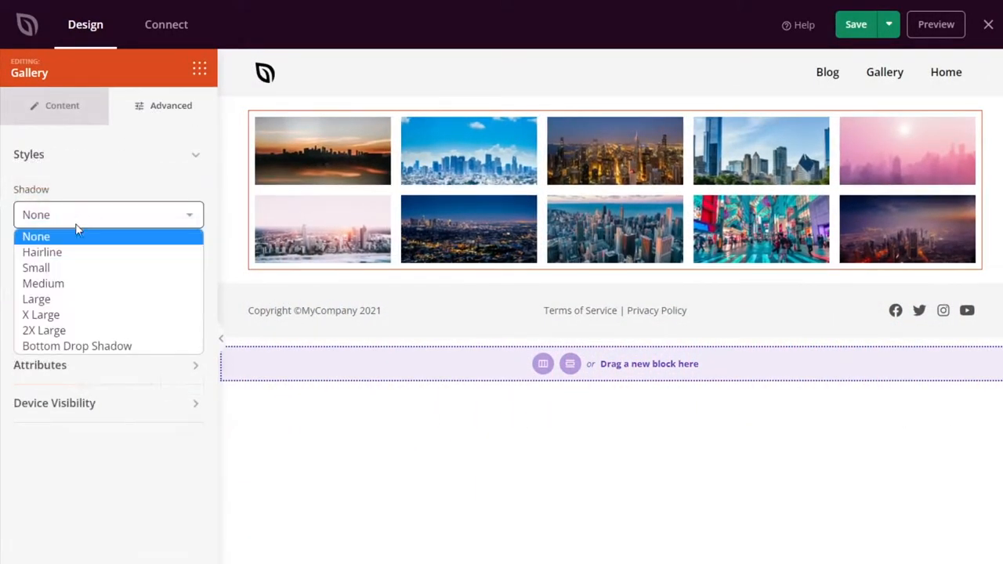
{"action": "left_click", "coordinate": [44, 282]}
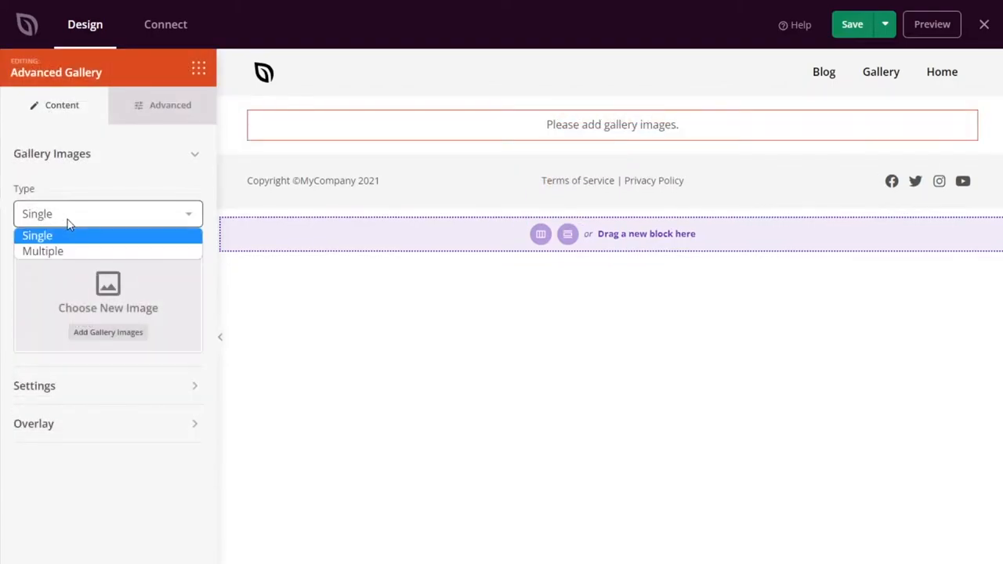
Switch the advanced gallery to multiple City galleries, widen image spacing, and preview City 01 and City 02 filters
{"action": "left_click", "coordinate": [43, 251]}
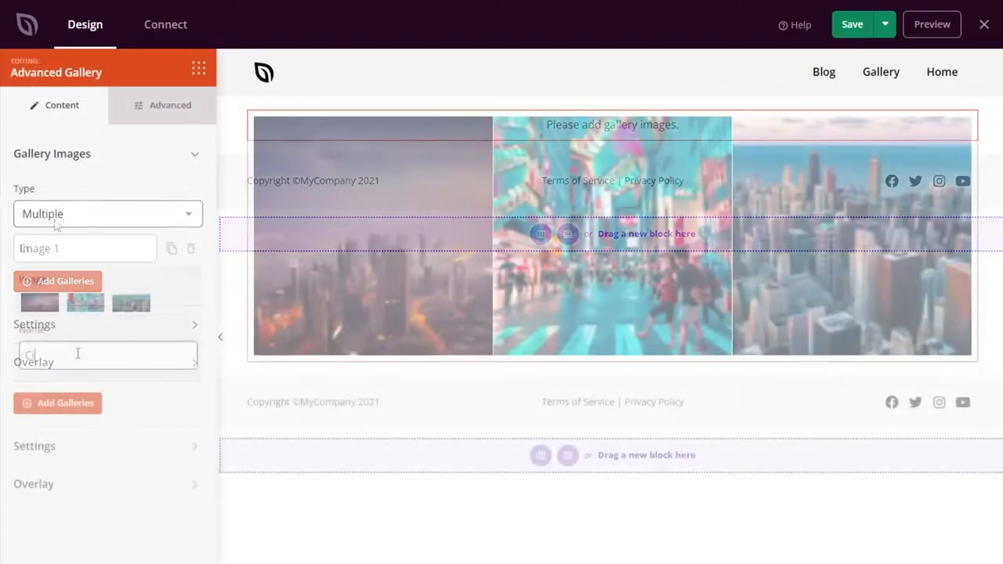
{"action": "type", "text": "City 01"}
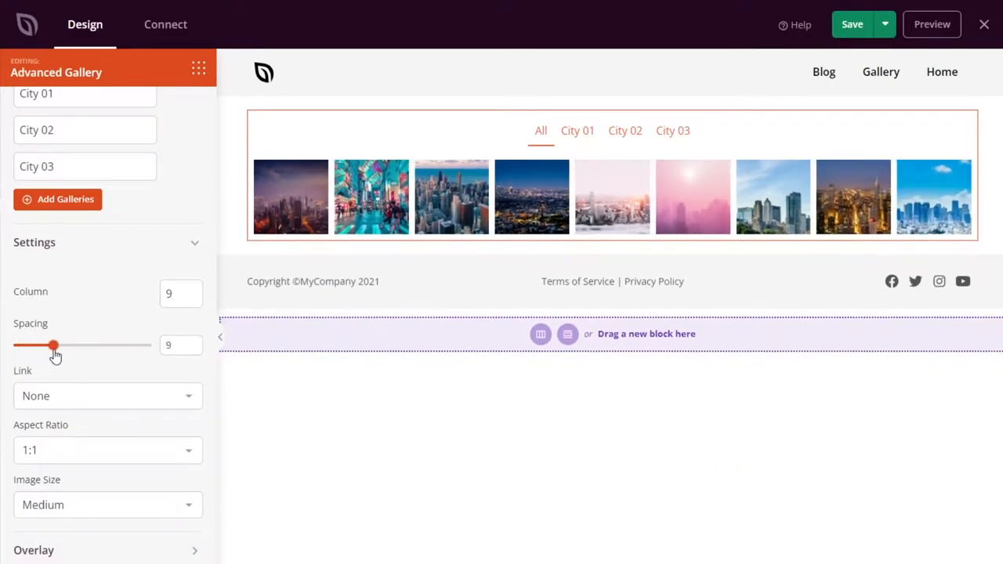
{"action": "left_click_drag", "start_coordinate": [53, 345], "coordinate": [70, 345]}
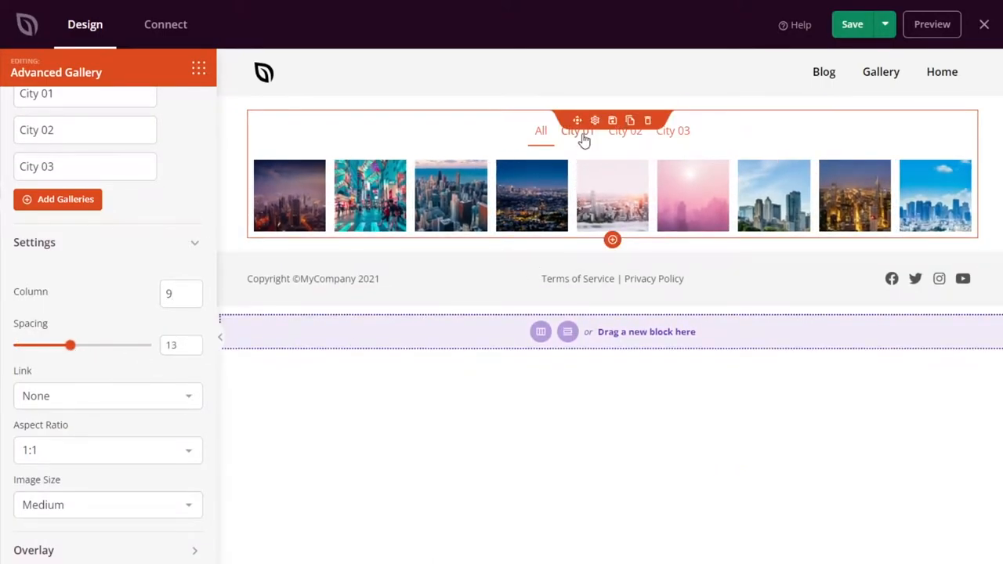
{"action": "left_click", "coordinate": [623, 132]}
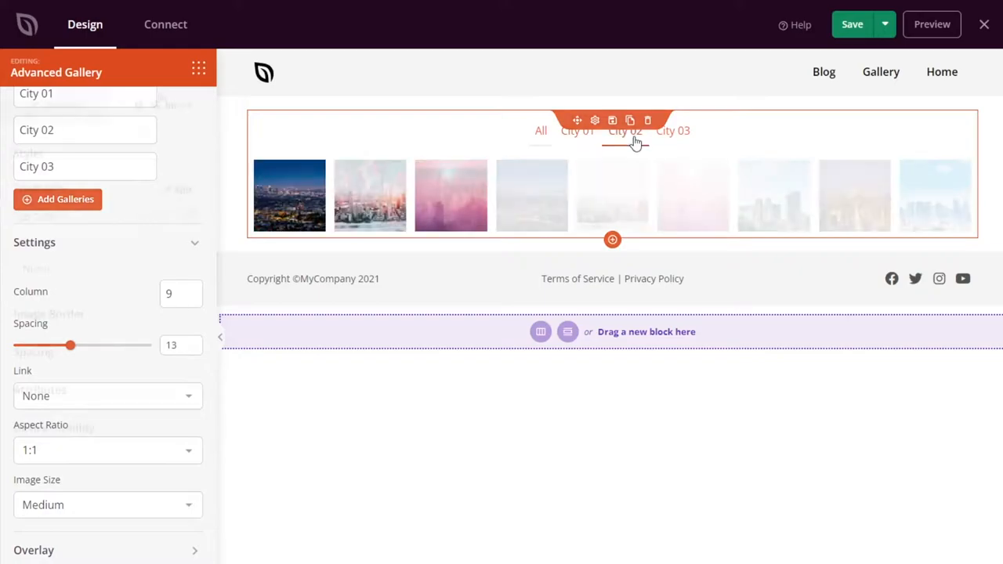
{"action": "left_click", "coordinate": [157, 216]}
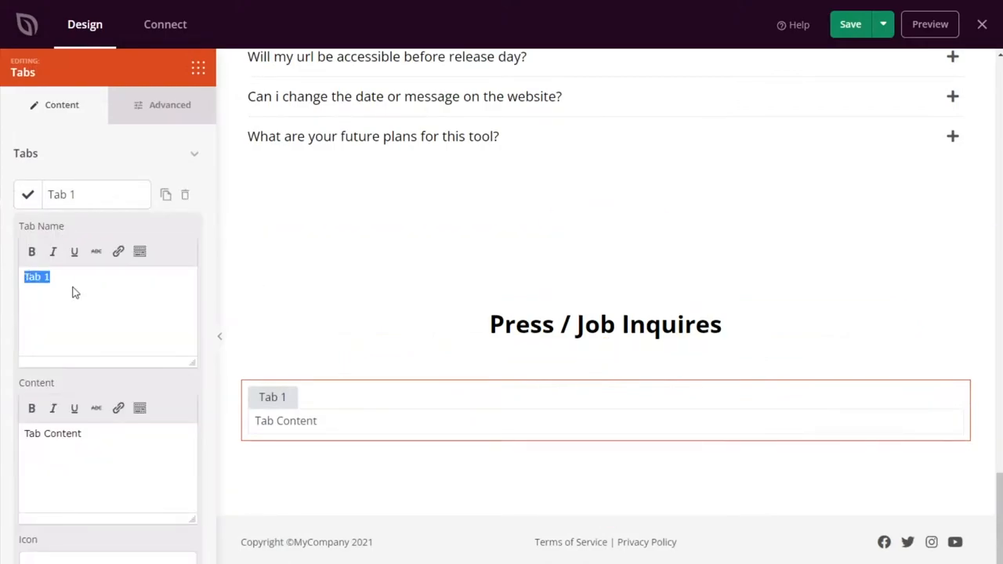
Name the first tab 'Press Inquires', set tab text size to 20 and reduce spacing between tabs
{"action": "type", "text": "Press Inquires"}
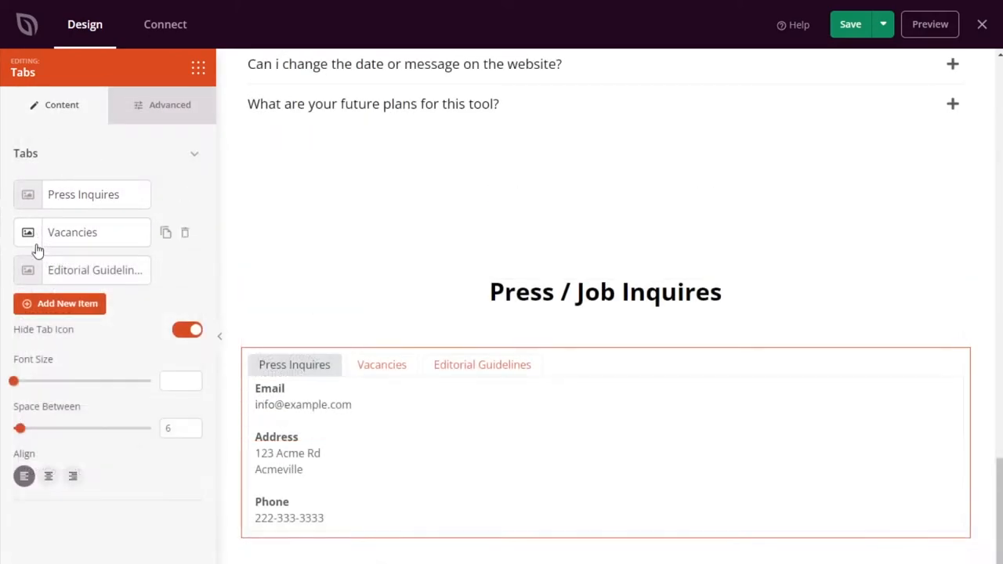
{"action": "left_click_drag", "start_coordinate": [13, 381], "coordinate": [37, 381]}
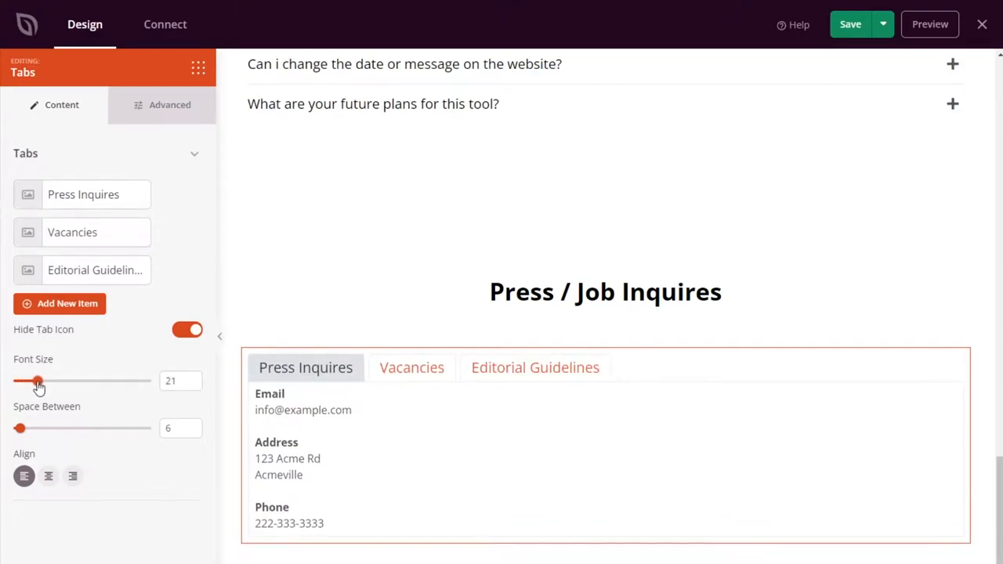
{"action": "left_click_drag", "start_coordinate": [39, 381], "coordinate": [34, 381]}
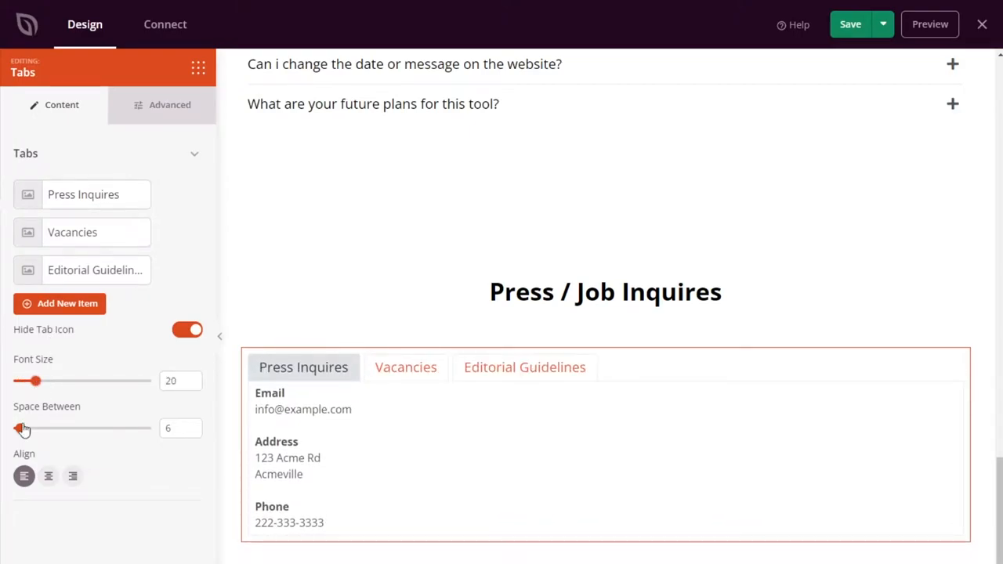
{"action": "left_click_drag", "start_coordinate": [35, 428], "coordinate": [15, 428]}
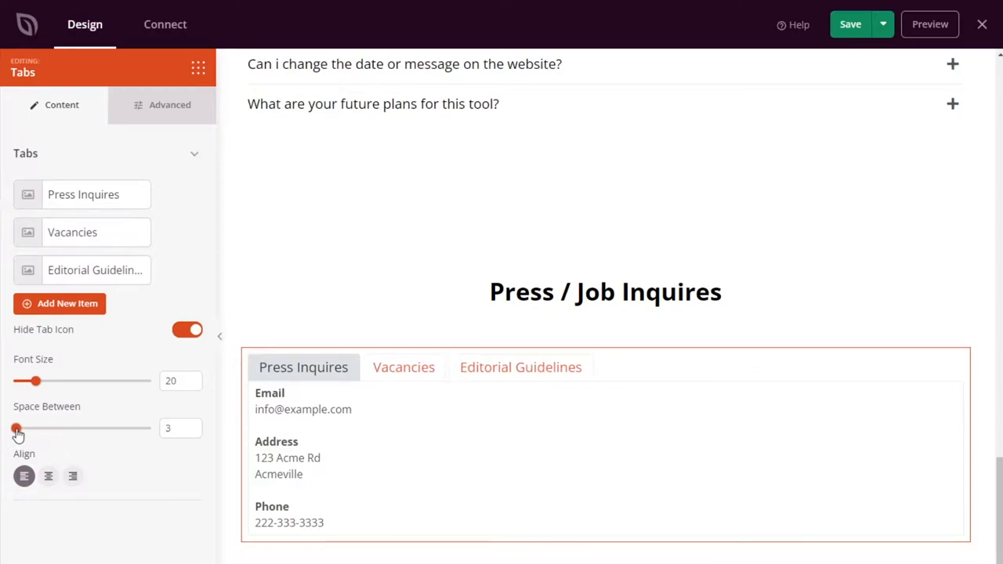
Center the row of tabs and adjust the tabs' advanced styling
{"action": "left_click", "coordinate": [47, 477]}
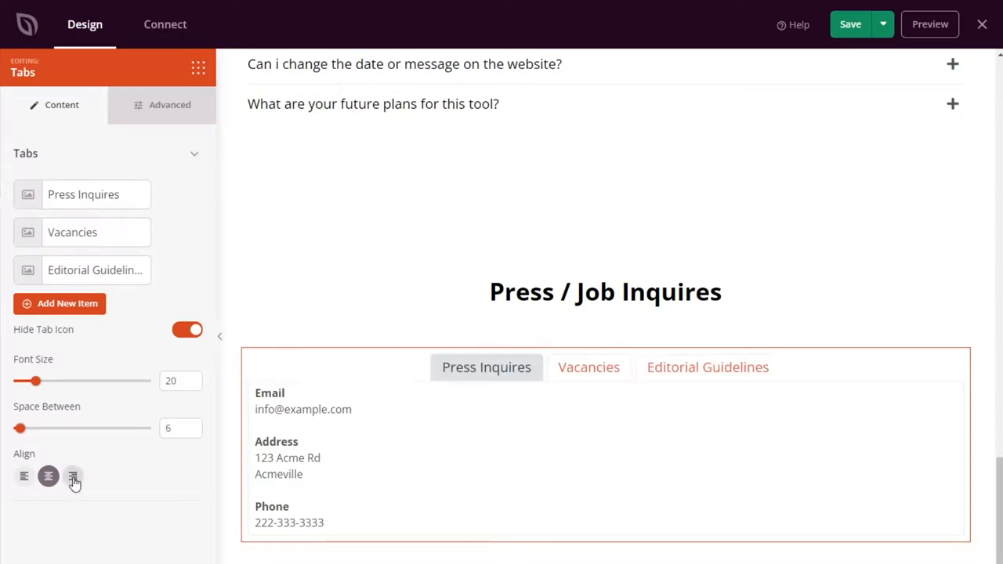
{"action": "left_click", "coordinate": [169, 103]}
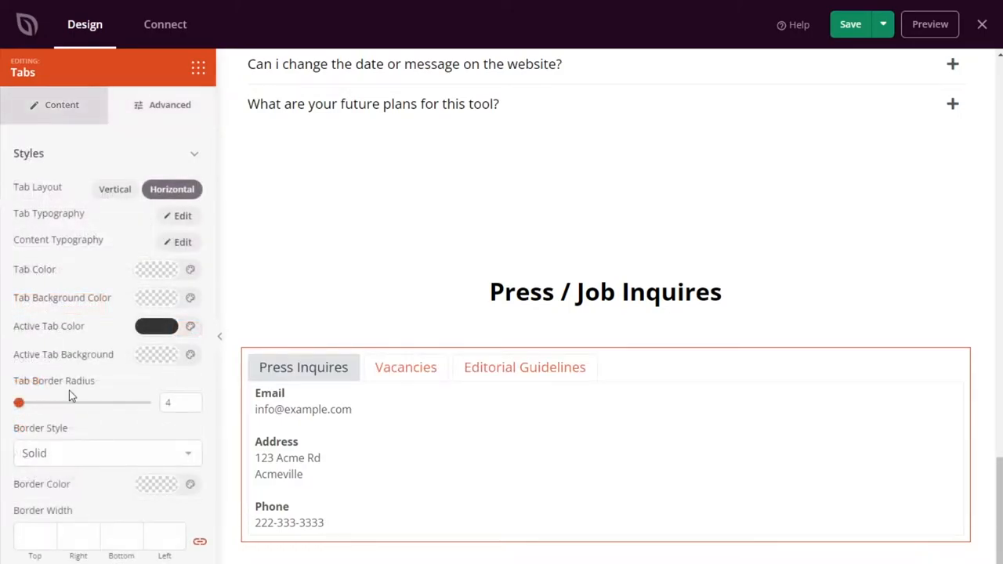
{"action": "left_click", "coordinate": [156, 269]}
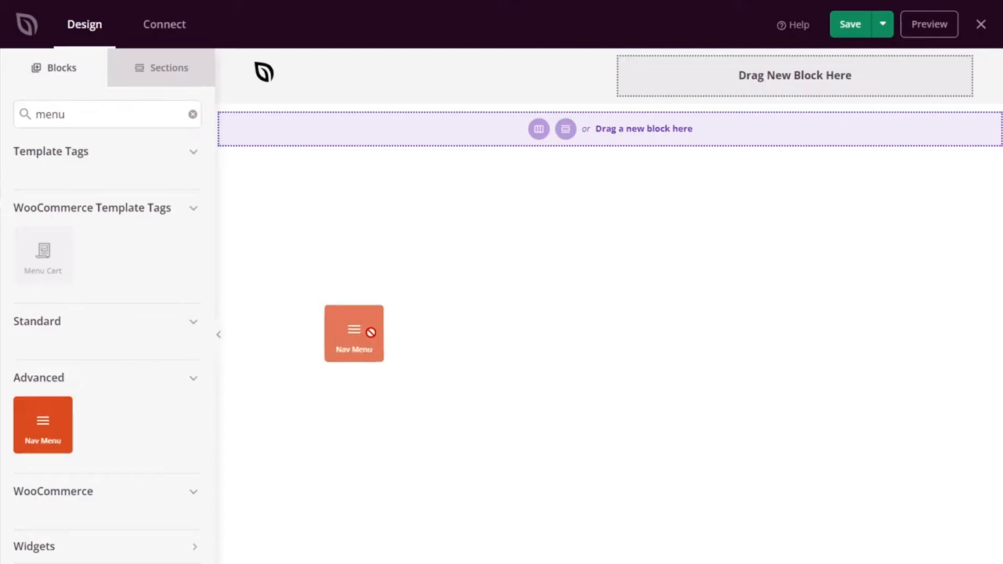
Place a Nav Menu block at the top of the page and enlarge its link text
{"action": "left_click_drag", "start_coordinate": [43, 425], "coordinate": [794, 71]}
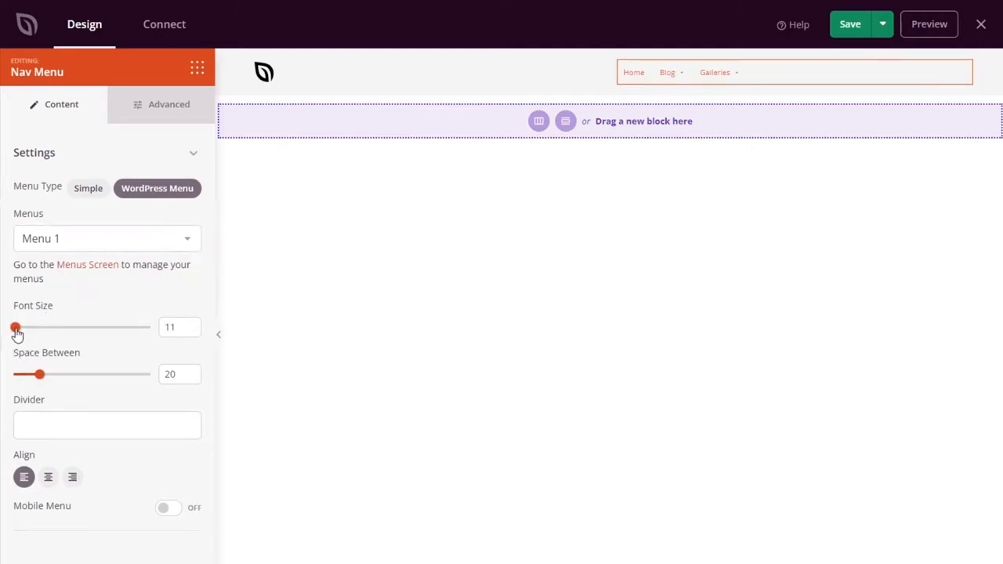
{"action": "left_click_drag", "start_coordinate": [15, 328], "coordinate": [36, 327]}
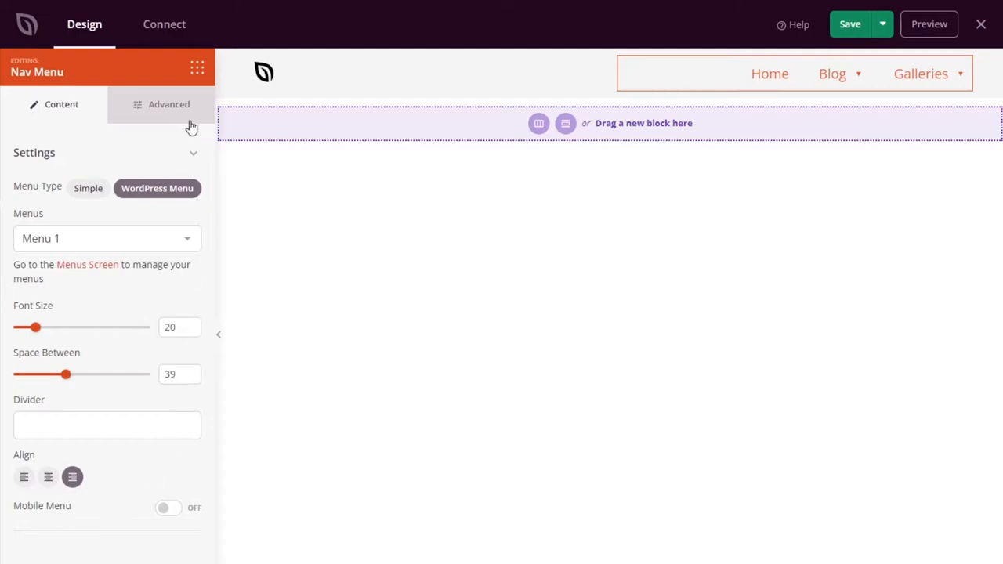
Set the menu links to bold typography in the Advanced settings
{"action": "left_click", "coordinate": [169, 103]}
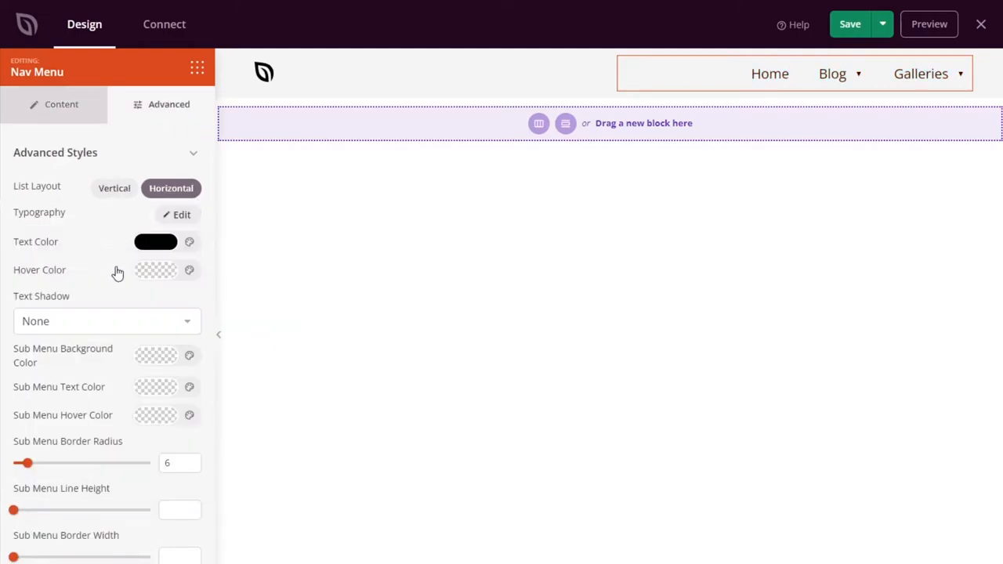
{"action": "left_click", "coordinate": [182, 214]}
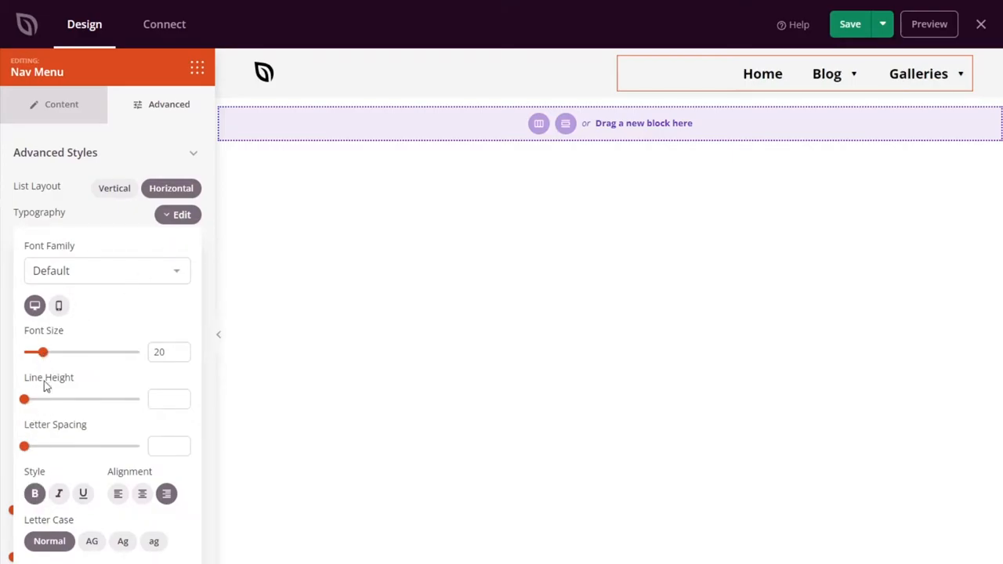
{"action": "left_click", "coordinate": [155, 269]}
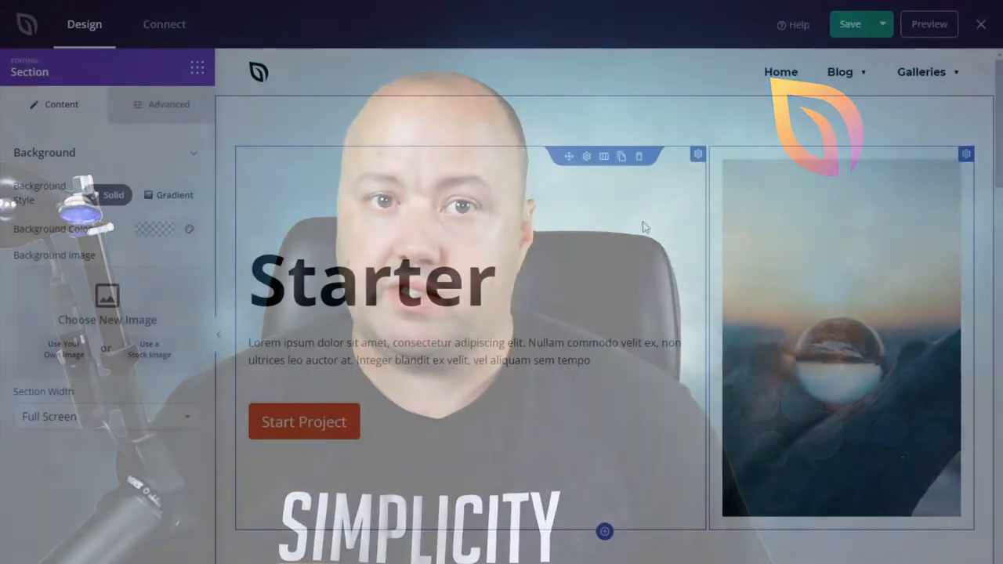
Make the sunset photo open in a Media - Lightbox link
{"action": "left_click", "coordinate": [840, 337]}
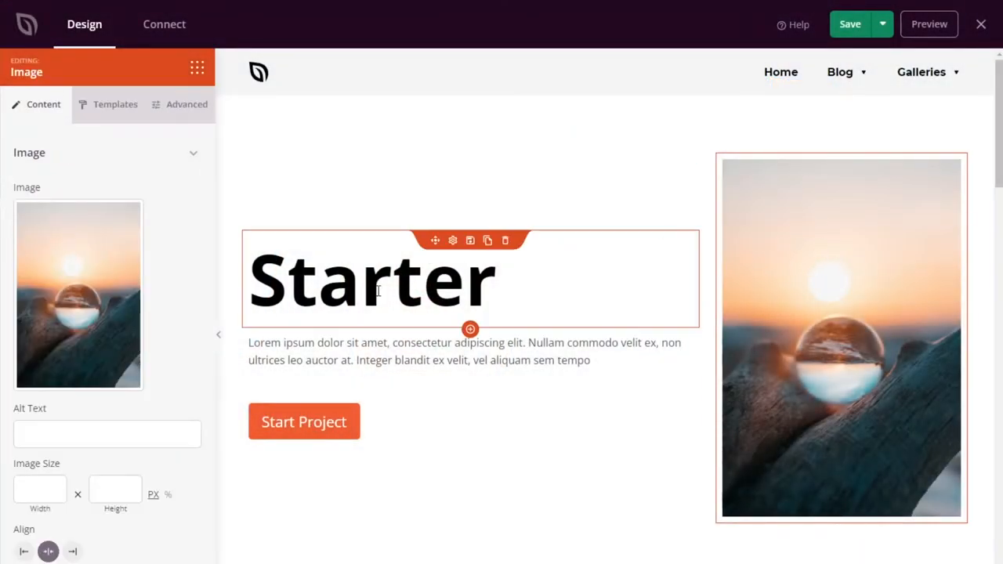
{"action": "scroll", "scroll_direction": "down", "scroll_amount": 3}
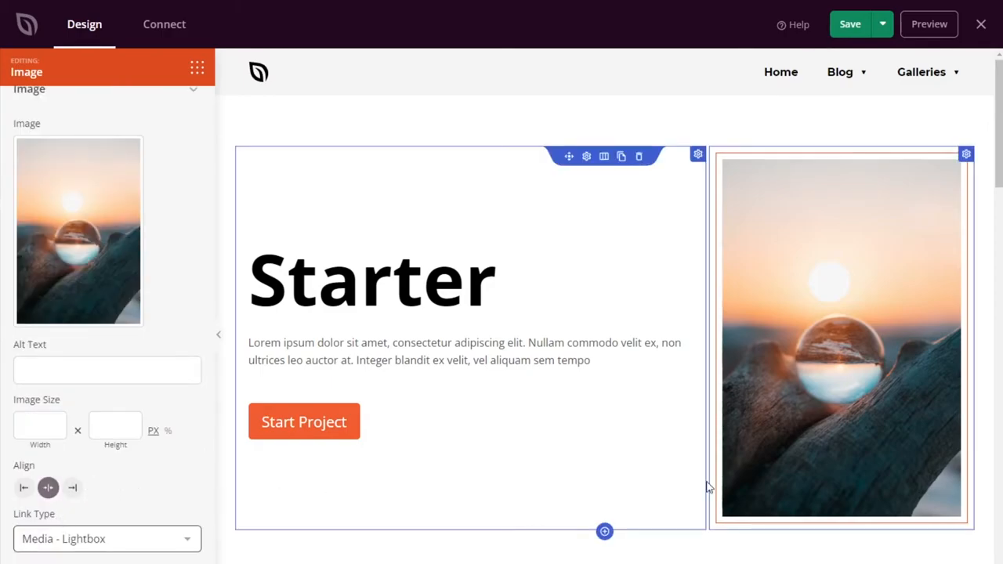
{"action": "left_click", "coordinate": [840, 339]}
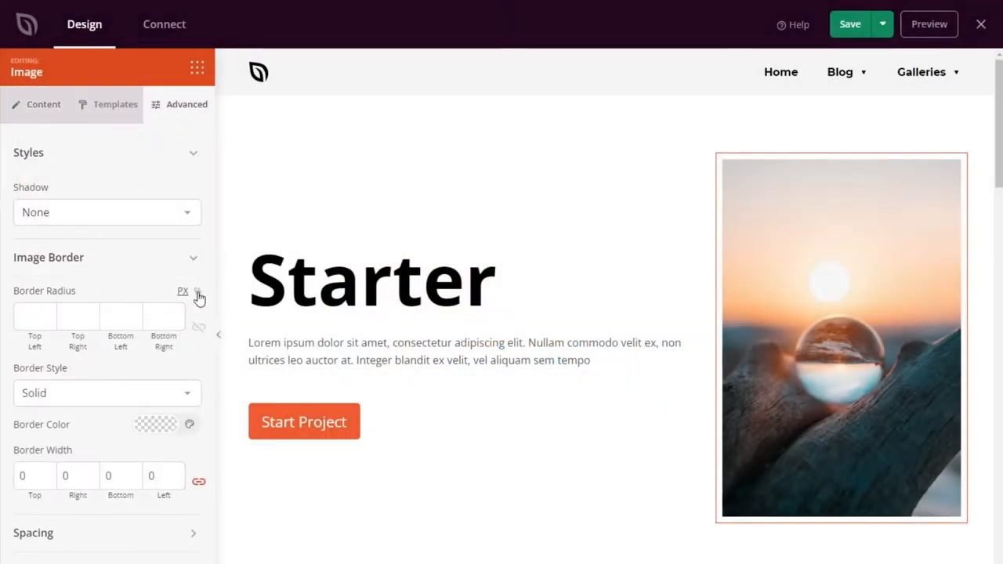
Round the photo's top-left and bottom-right corners with a 25 border radius
{"action": "left_click", "coordinate": [197, 290]}
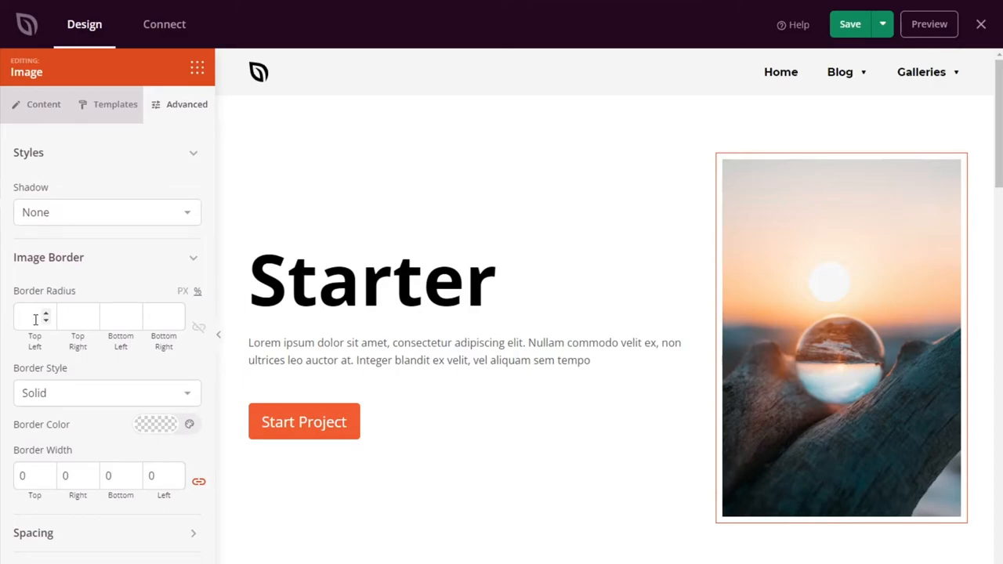
{"action": "type", "text": "25"}
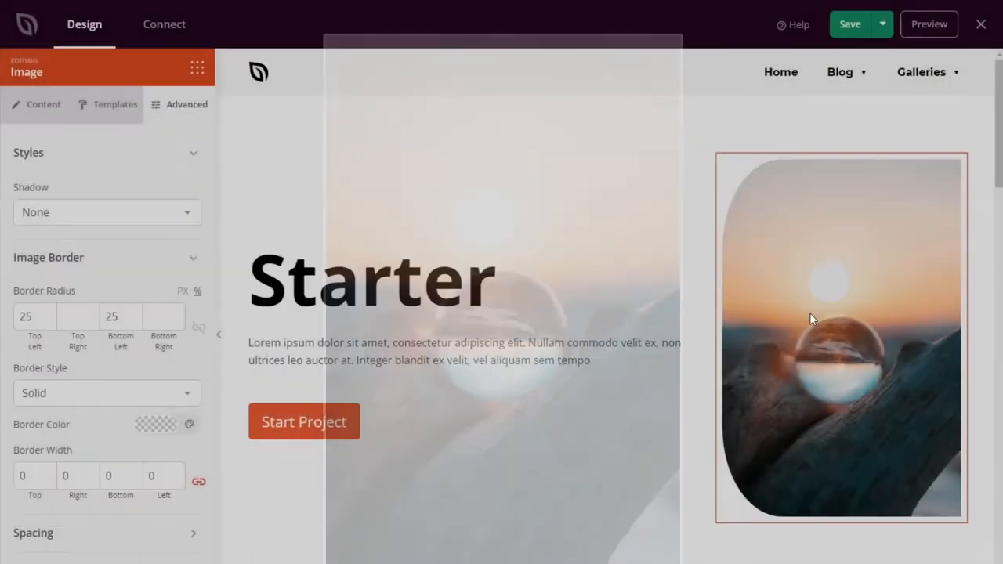
{"action": "left_click", "coordinate": [841, 337]}
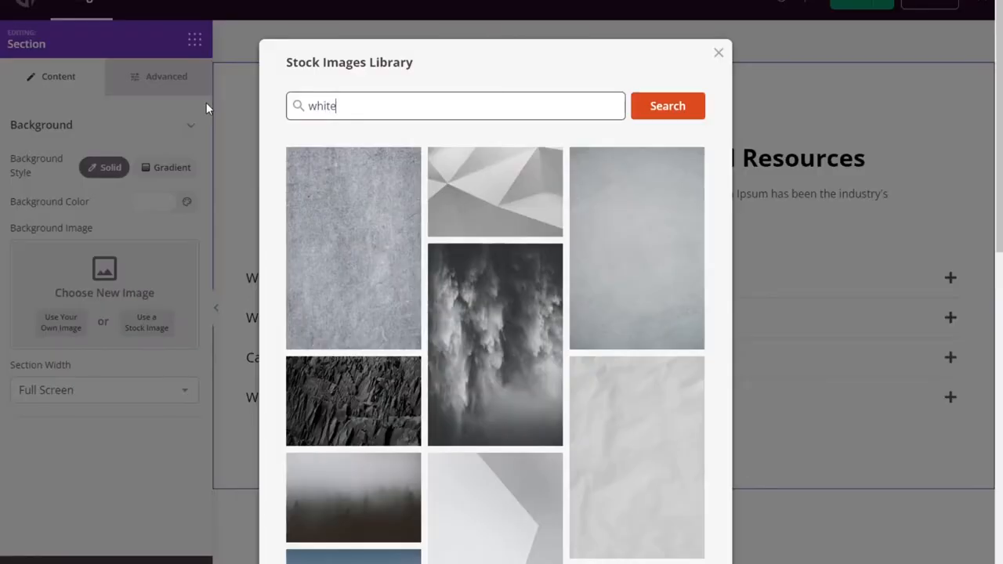
Give the FAQ section a 'white' stock background image with an overlay colour dimmed to 35
{"action": "left_click", "coordinate": [668, 106]}
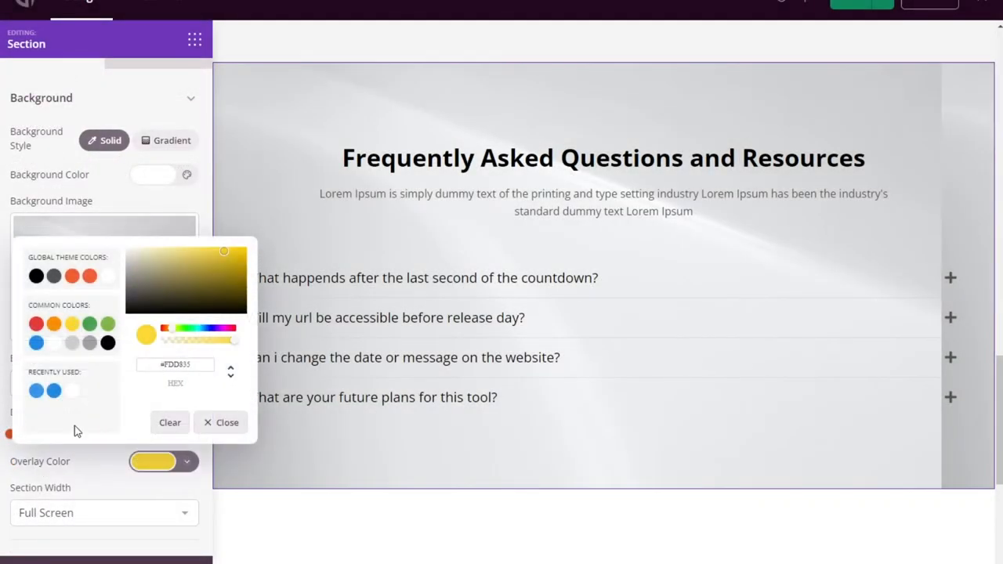
{"action": "left_click", "coordinate": [221, 423]}
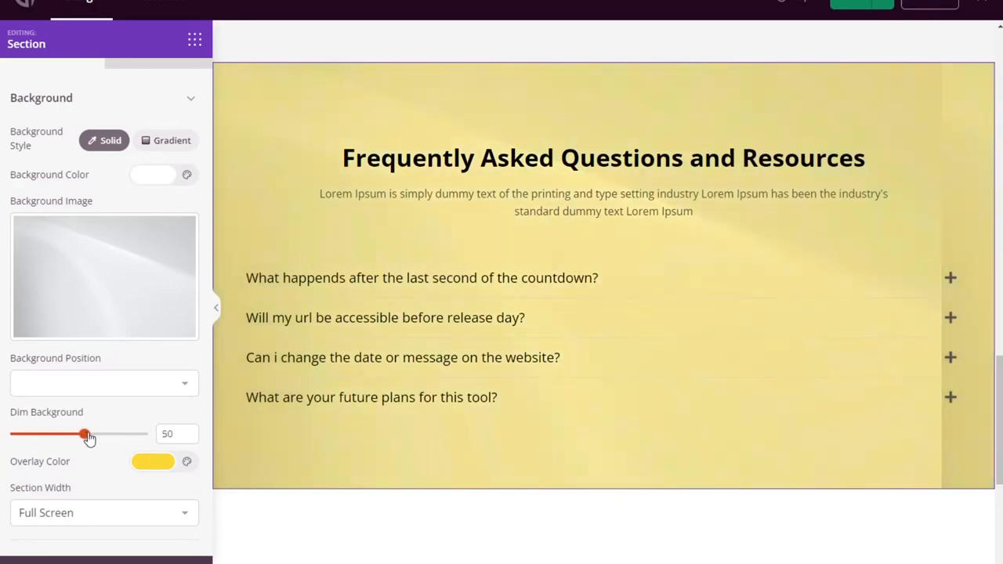
{"action": "left_click_drag", "start_coordinate": [84, 432], "coordinate": [63, 432]}
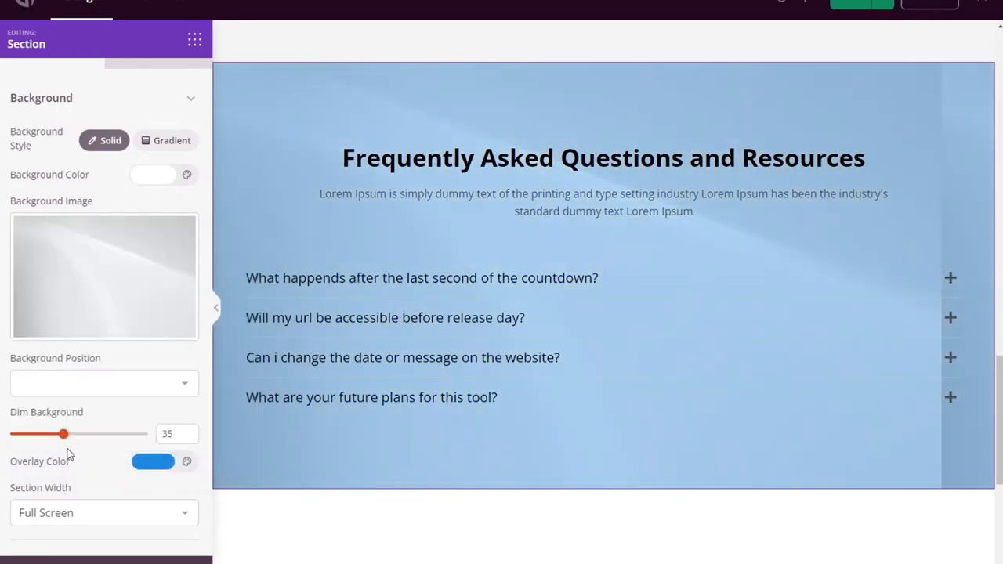
{"action": "left_click_drag", "start_coordinate": [63, 433], "coordinate": [10, 432]}
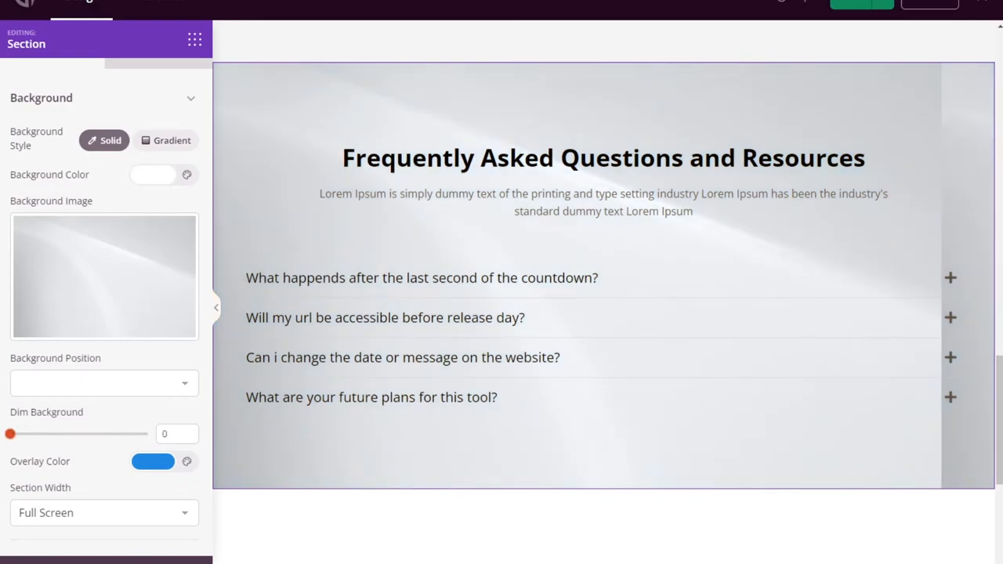
{"action": "left_click_drag", "start_coordinate": [9, 432], "coordinate": [62, 433]}
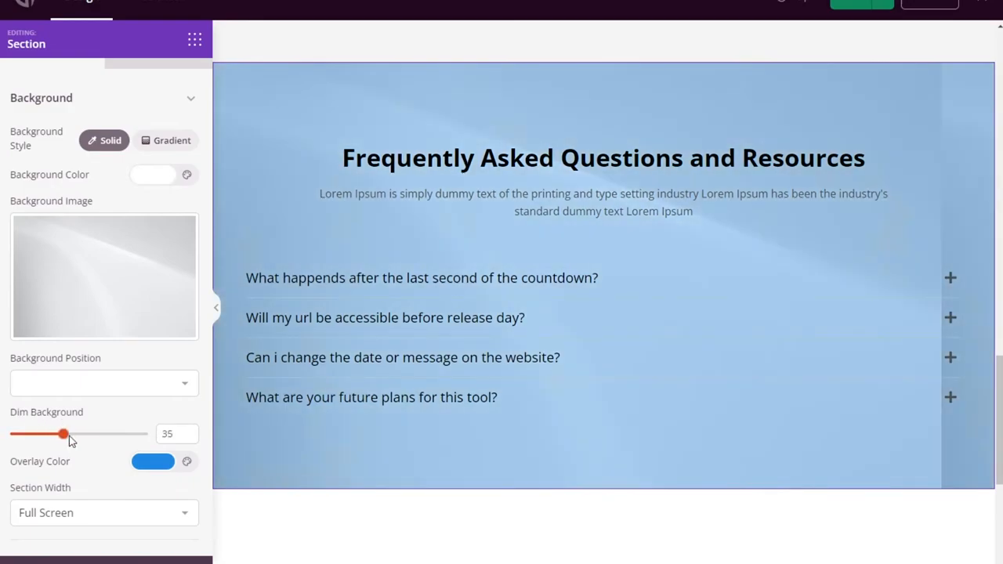